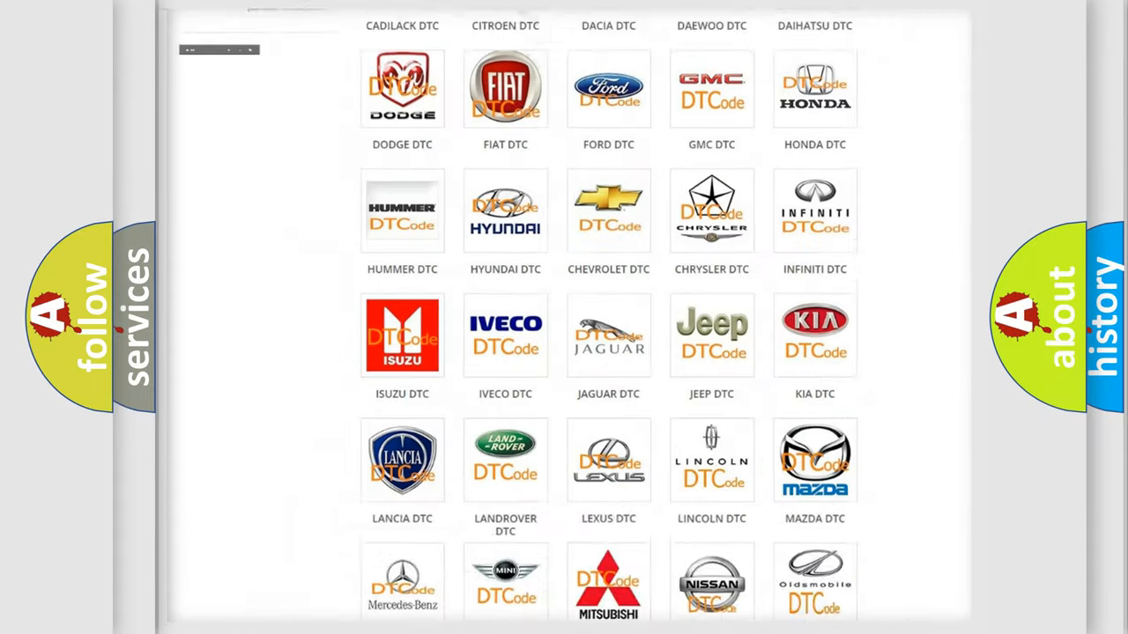
# - Select the BUICK tile from the DTC brand list to show its airbag code subcategories
pyautogui.scroll(3)
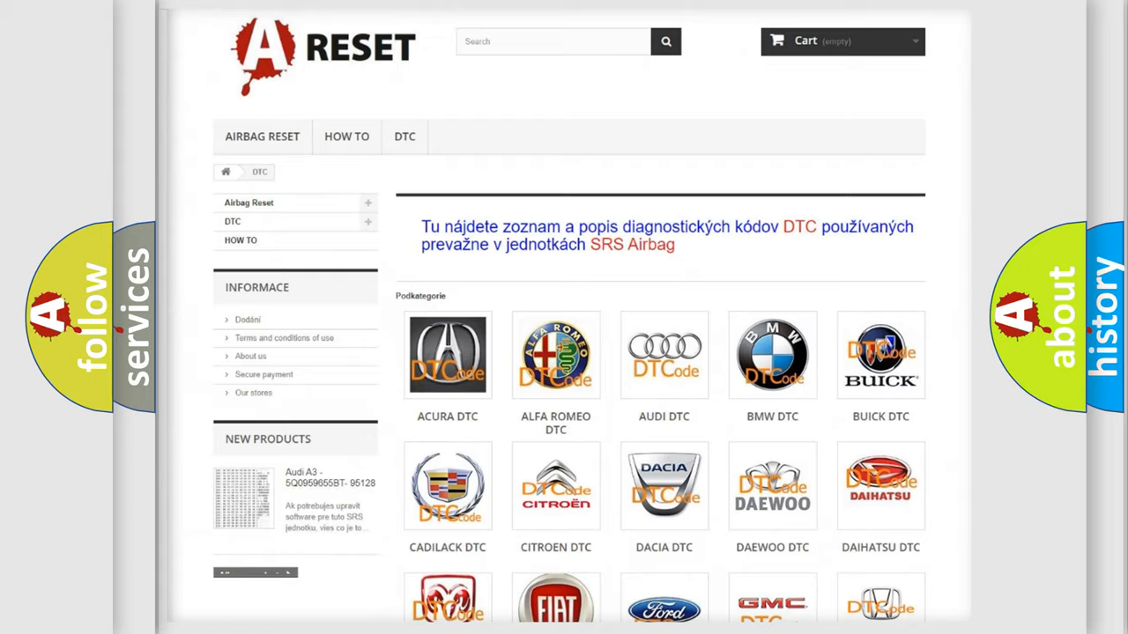
pyautogui.scroll(3)
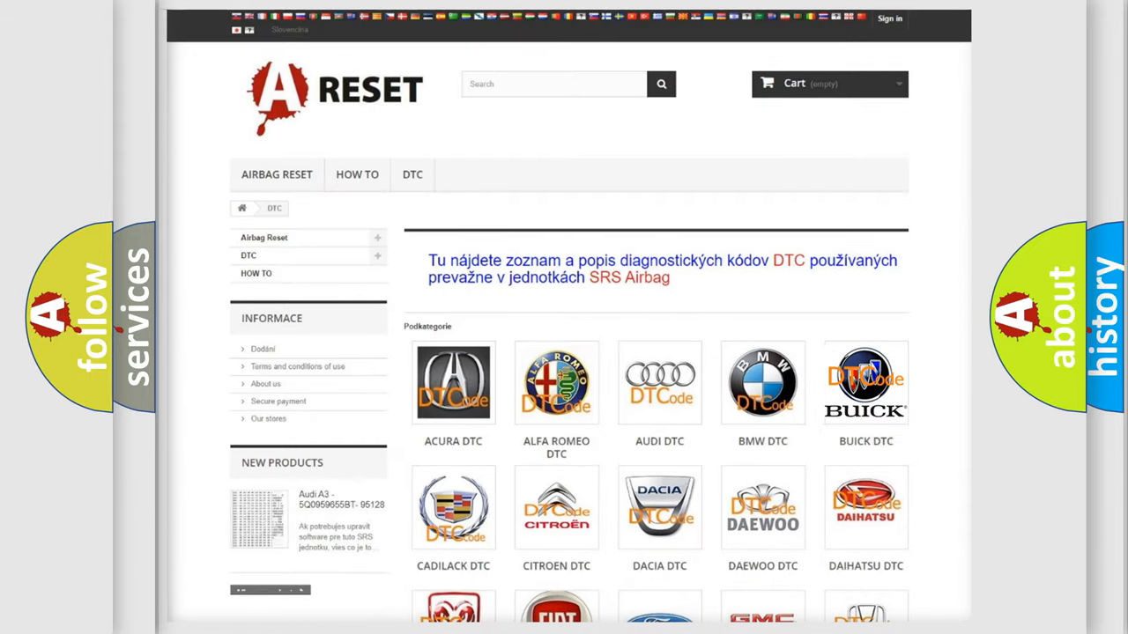
pyautogui.click(865, 382)
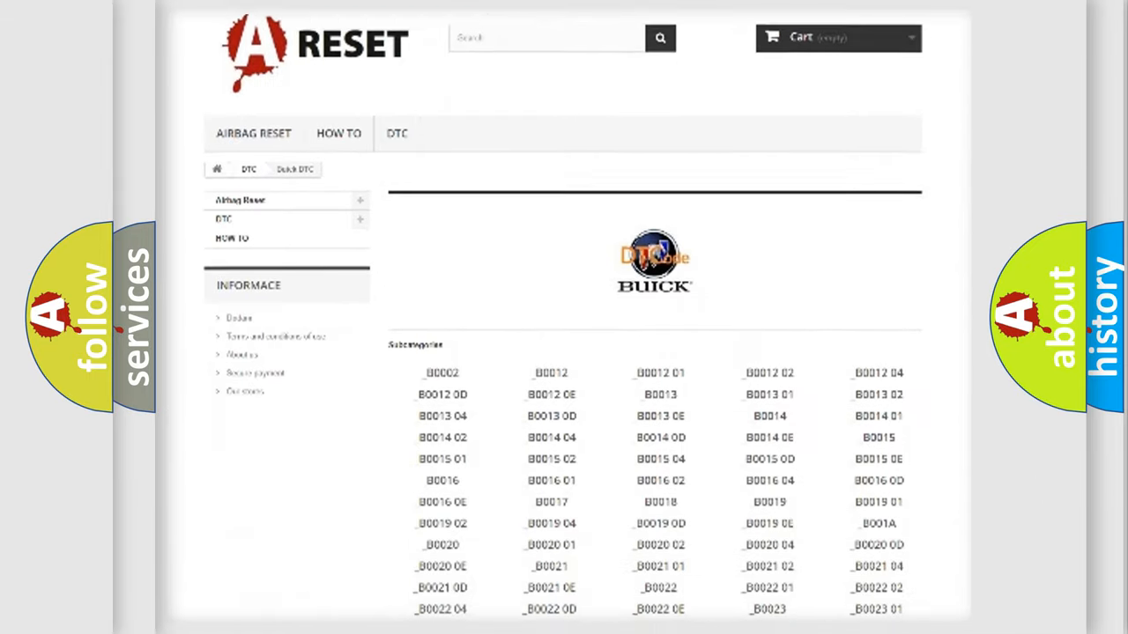
pyautogui.scroll(-3)
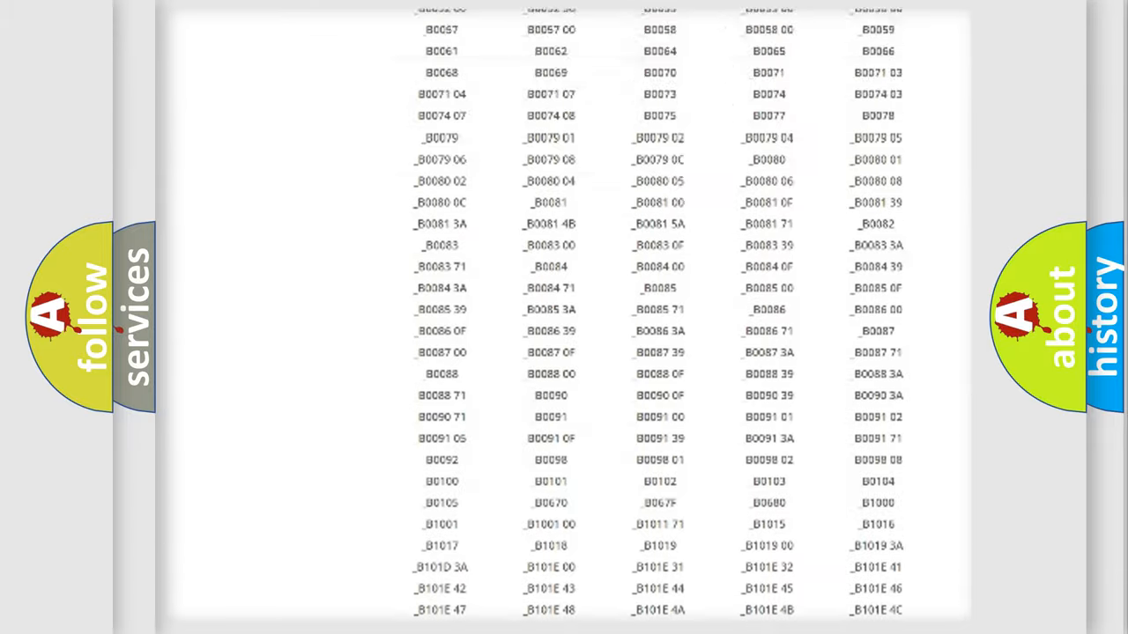
pyautogui.scroll(3)
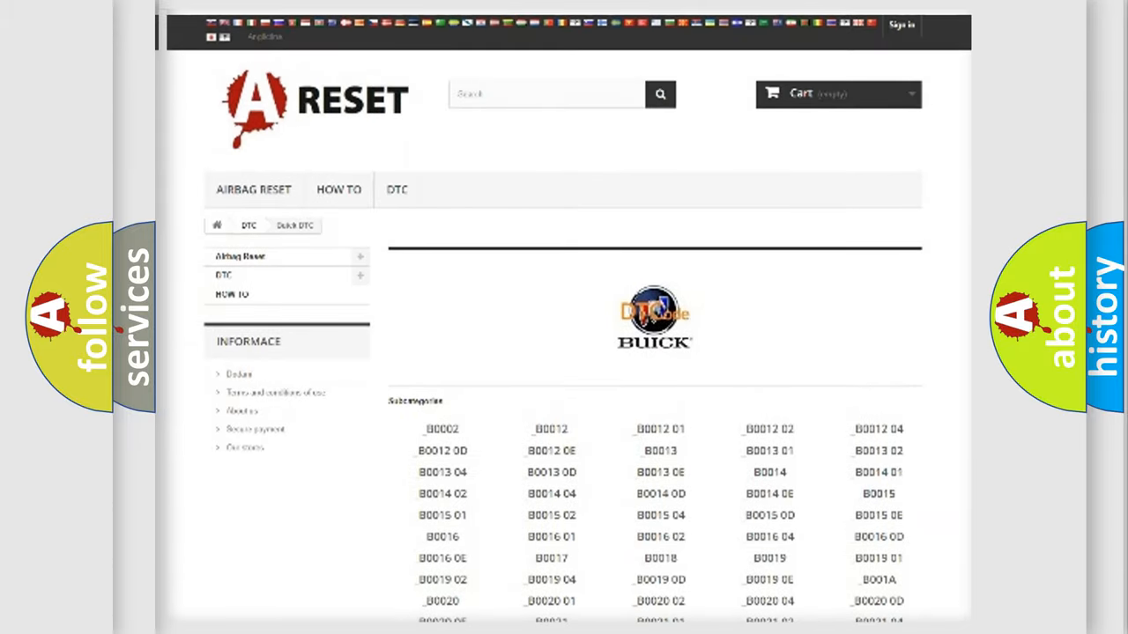